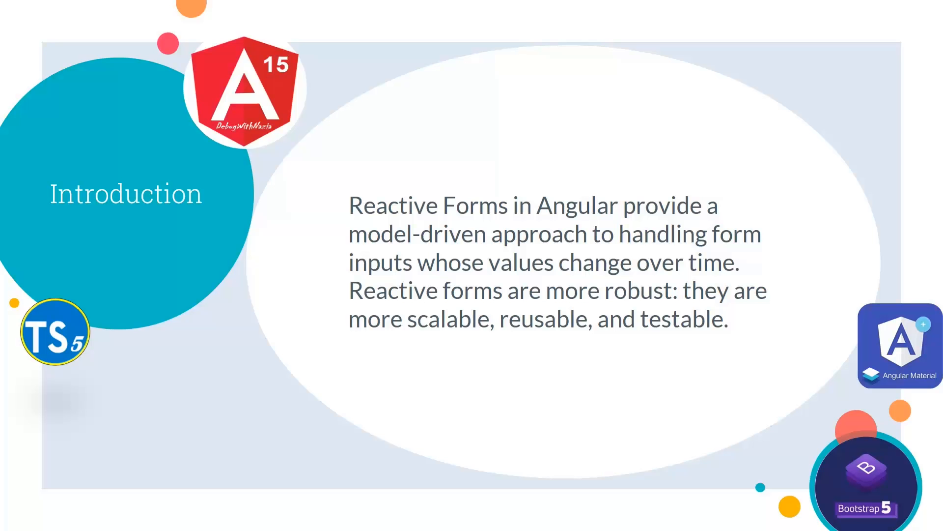
{"action": "key", "text": "Right"}
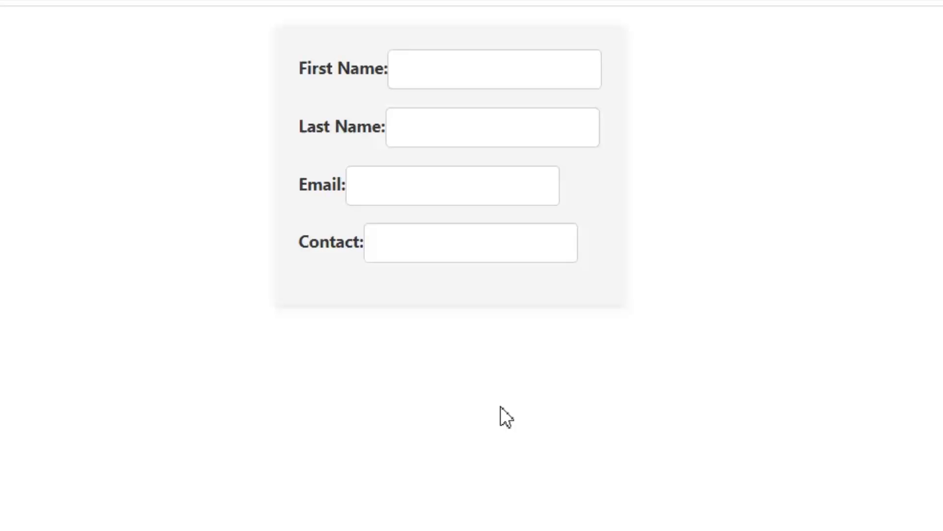
{"action": "mouse_move", "coordinate": [547, 294]}
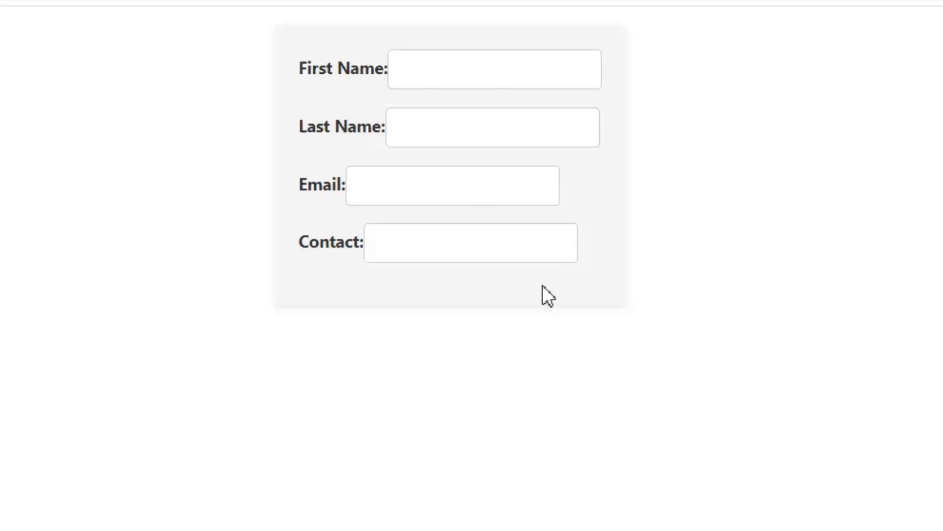
{"action": "mouse_move", "coordinate": [326, 224]}
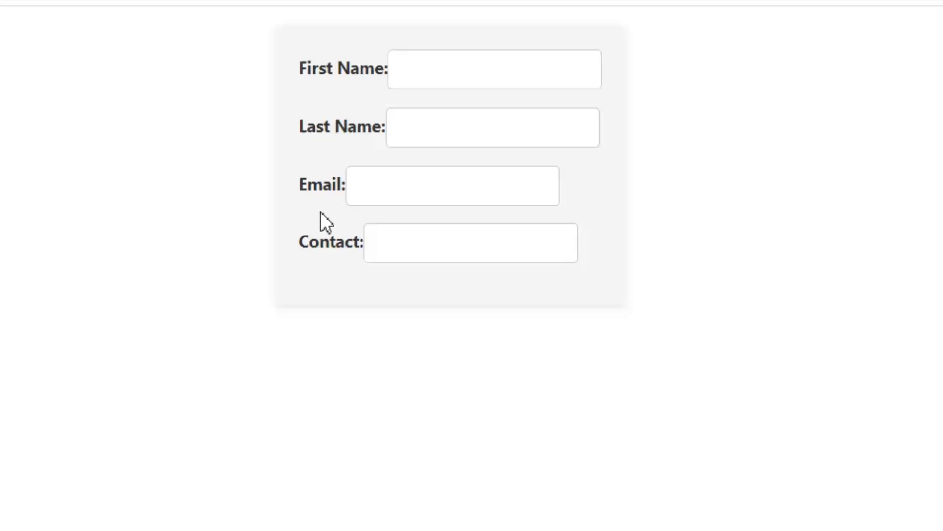
{"action": "mouse_move", "coordinate": [338, 267]}
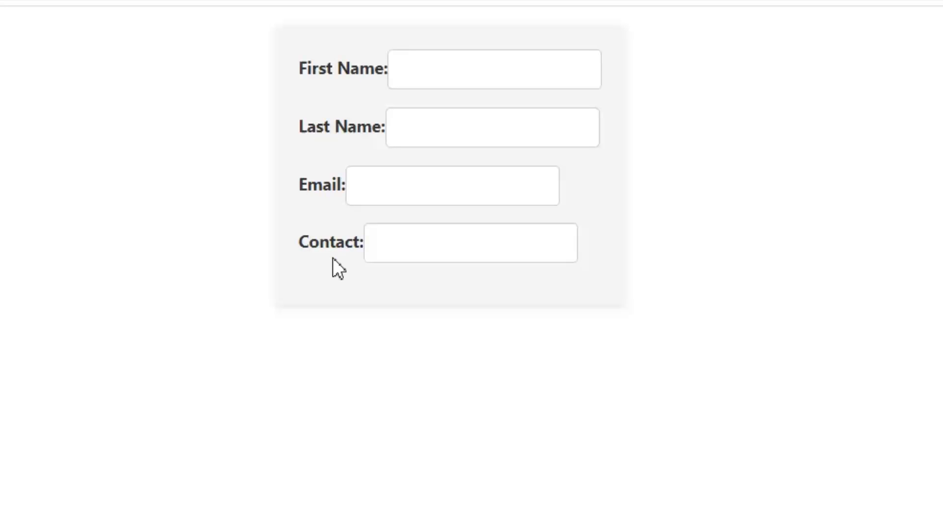
{"action": "mouse_move", "coordinate": [339, 139]}
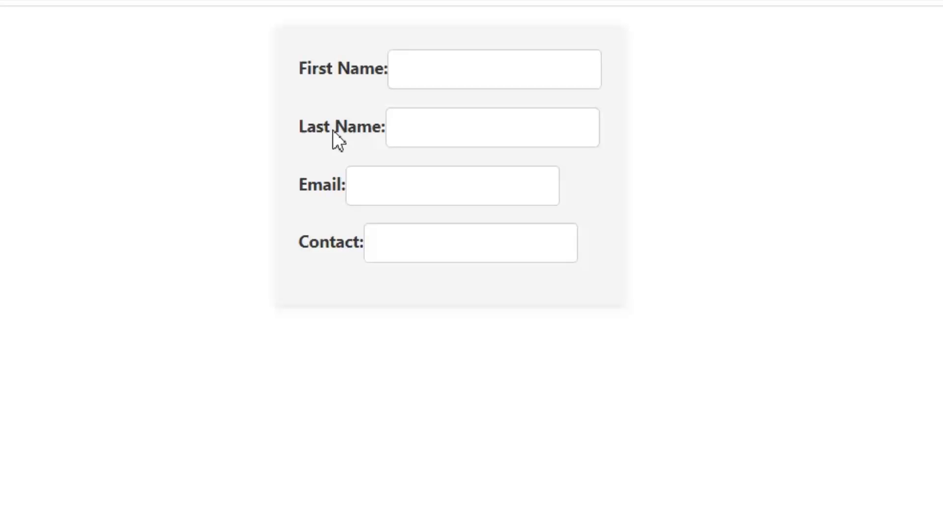
{"action": "mouse_move", "coordinate": [311, 76]}
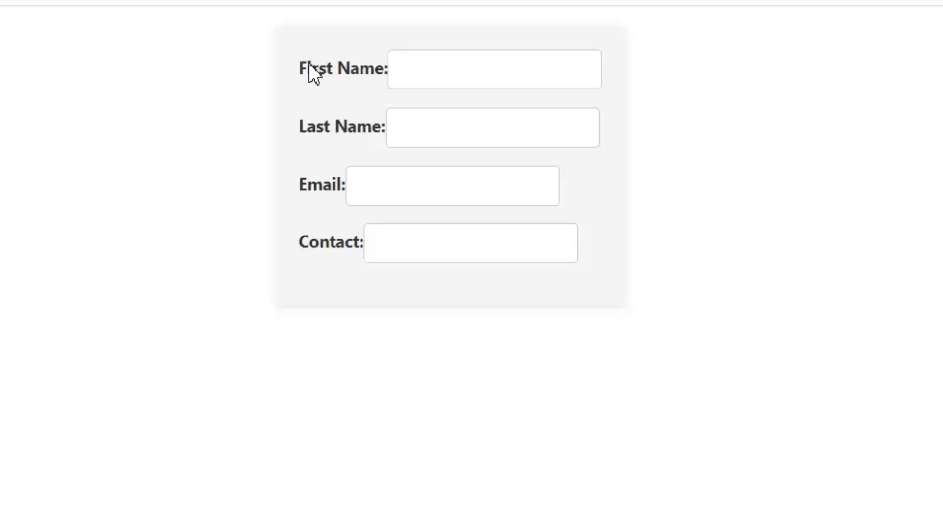
{"action": "mouse_move", "coordinate": [321, 195]}
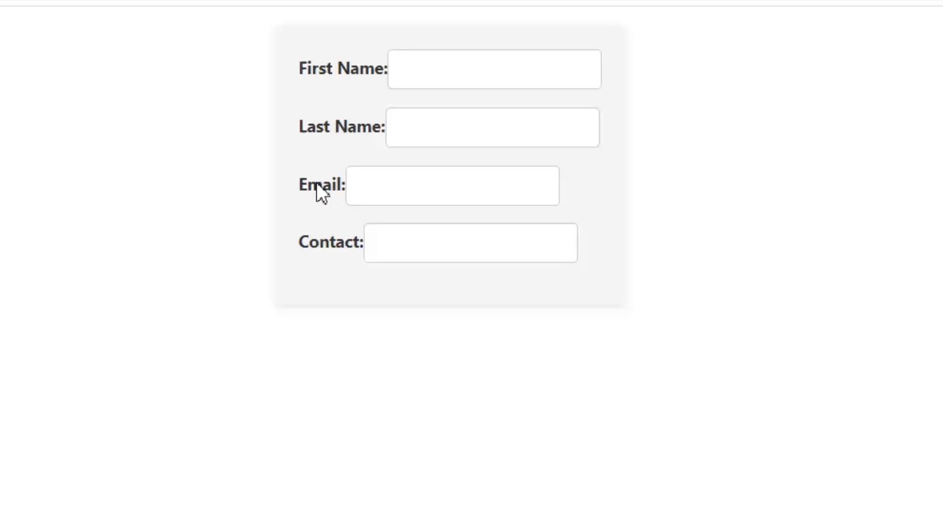
{"action": "mouse_move", "coordinate": [545, 290]}
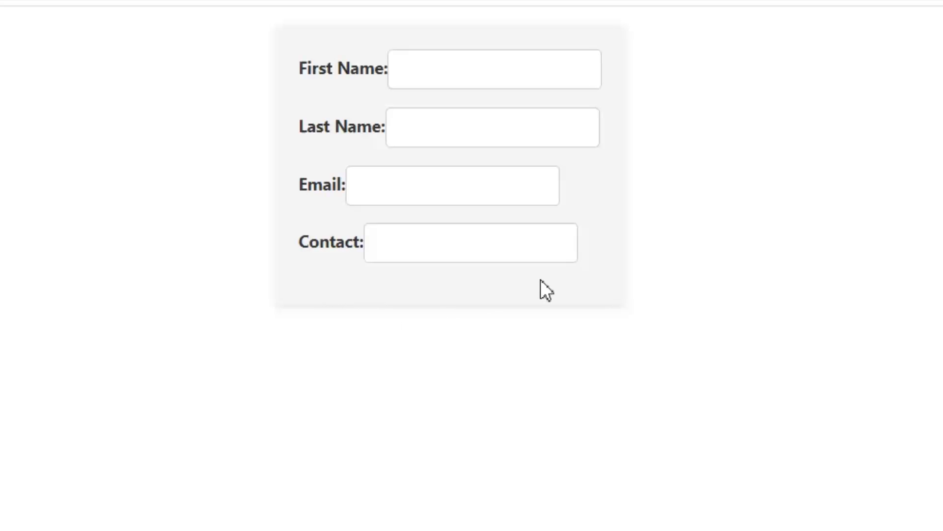
{"action": "mouse_move", "coordinate": [448, 103]}
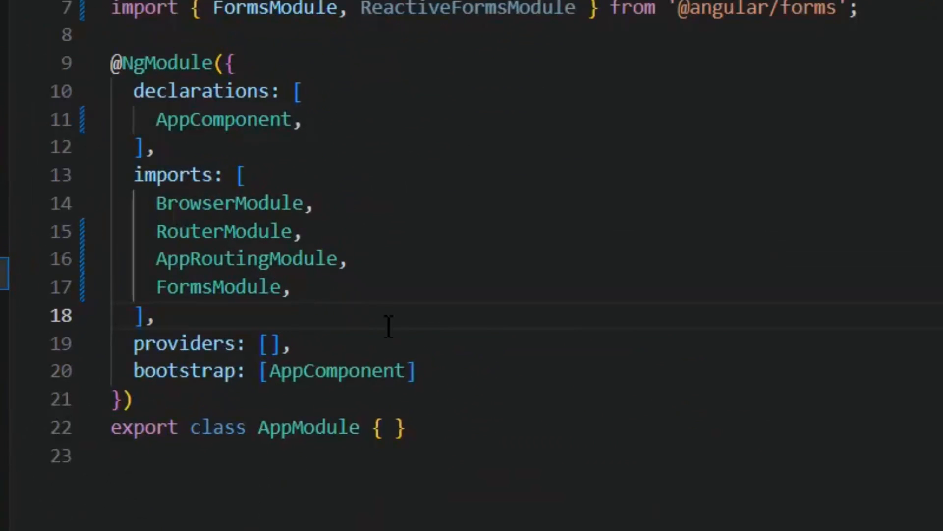
{"action": "type", "text": "R"}
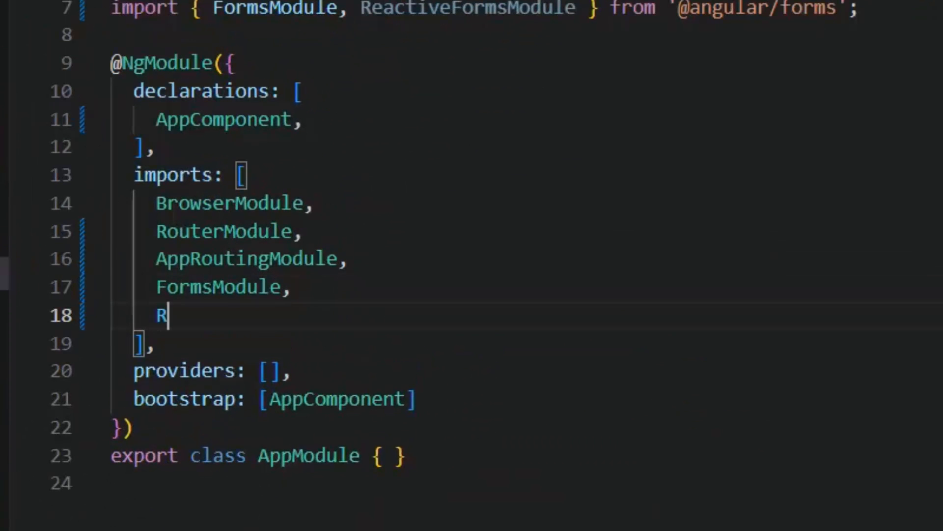
{"action": "type", "text": "eactiveFormsModule"}
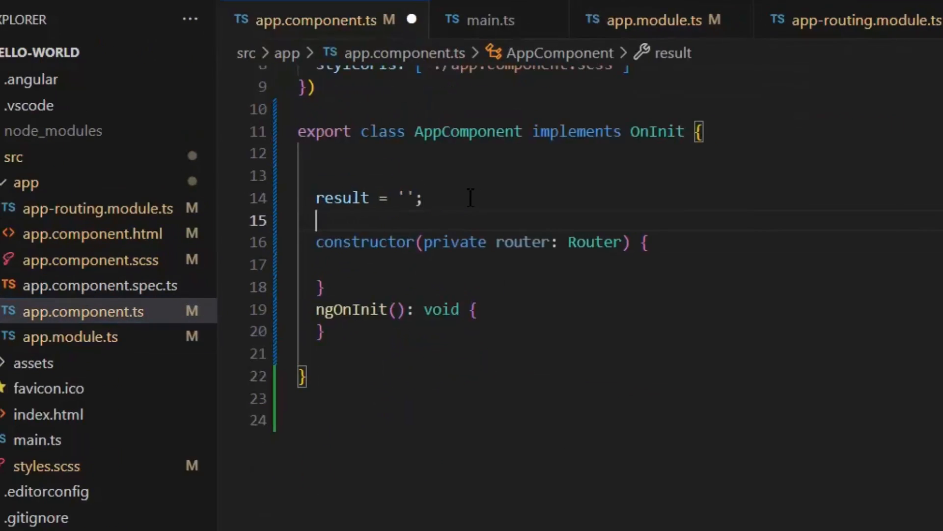
- Declare student = new FormGroup with a firstName FormControl and start the next control
{"action": "type", "text": "student"}
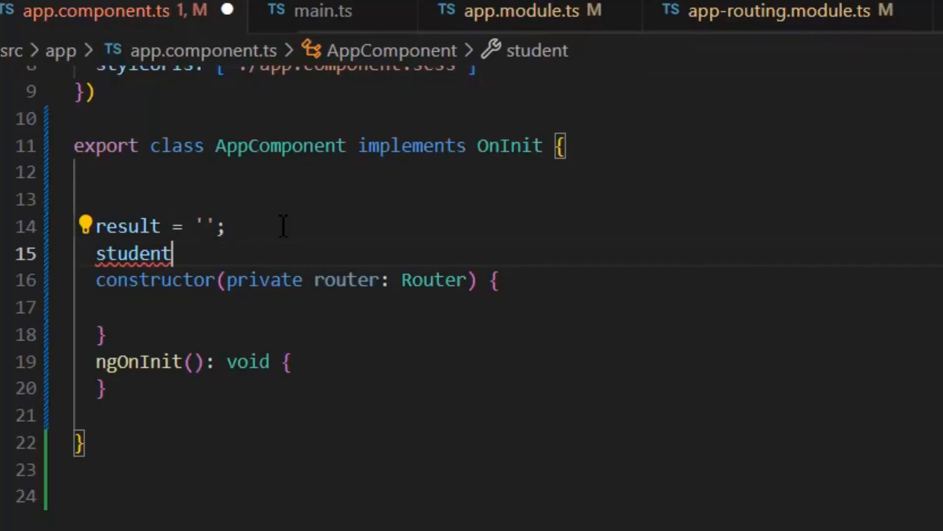
{"action": "type", "text": "=N"}
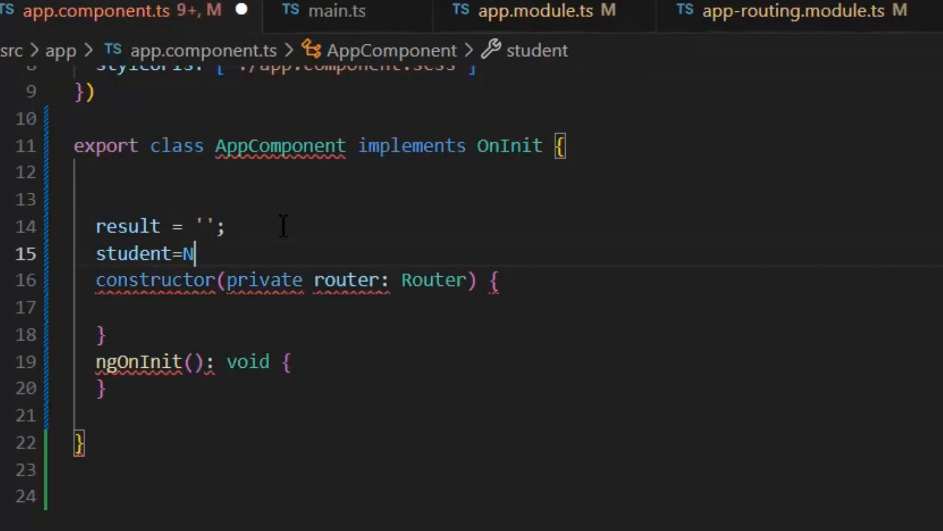
{"action": "type", "text": "ew formGroup({"}
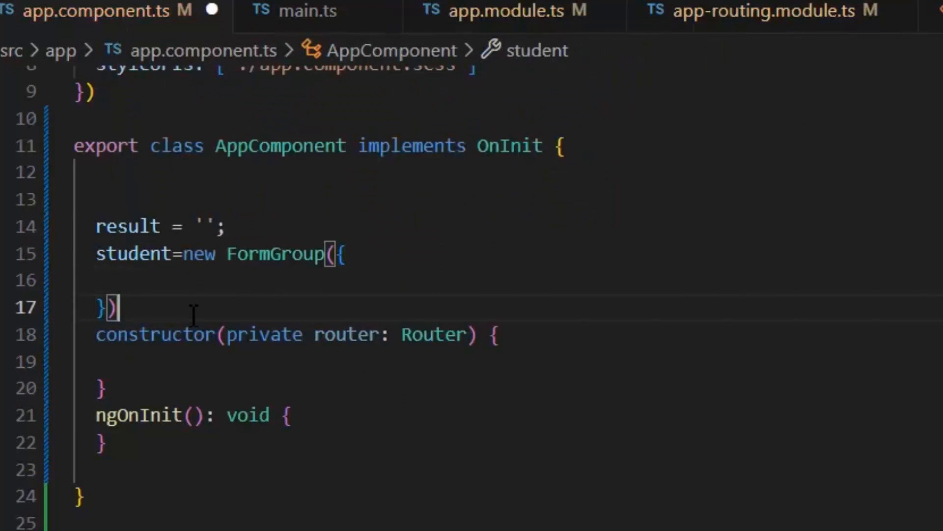
{"action": "type", "text": "firstName: new FormControl(''),"}
{"action": "type", "text": "lastNa"}
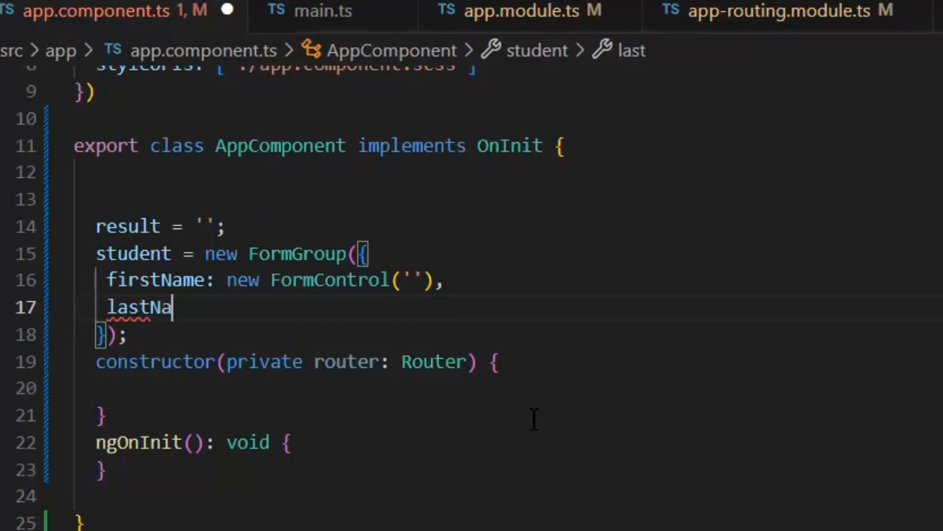
{"action": "type", "text": "me: new form"}
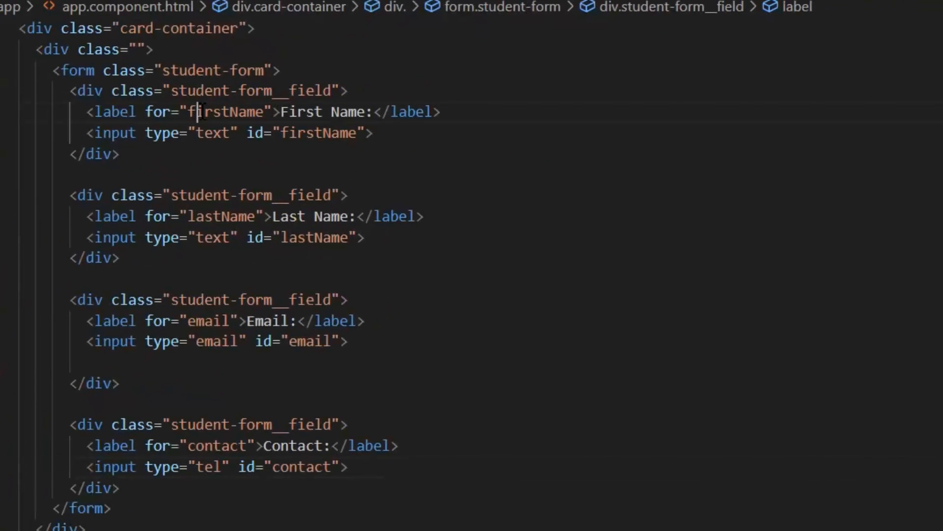
- Bind the form element to the student FormGroup with [formGroup]="student"
{"action": "left_click", "coordinate": [126, 71]}
{"action": "type", "text": " ["}
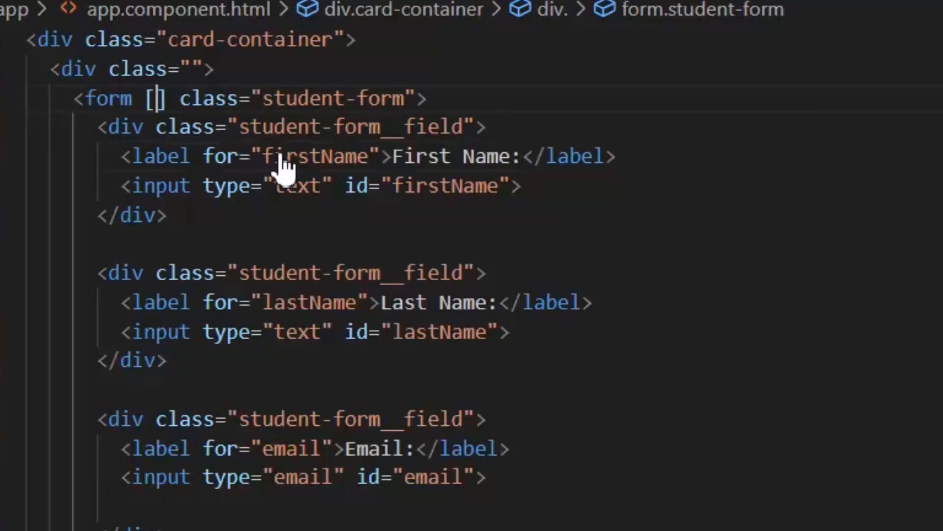
{"action": "type", "text": "f"}
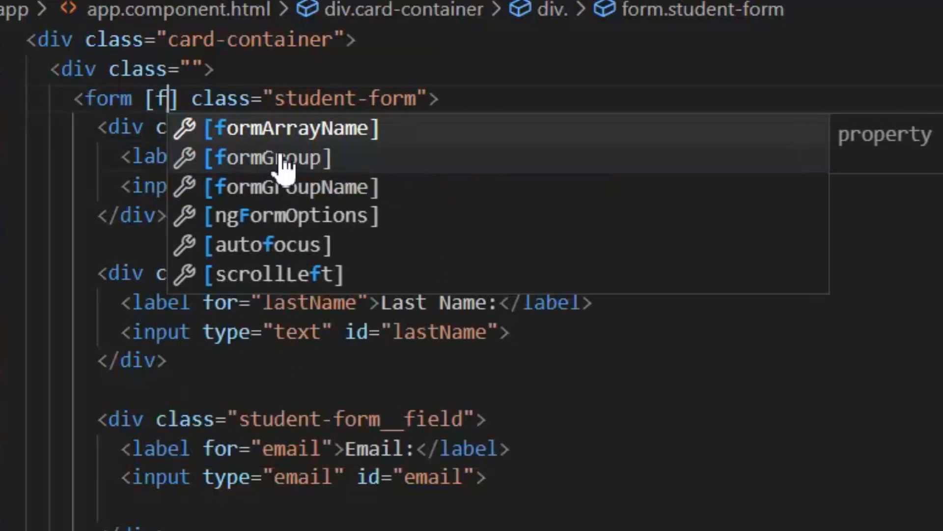
{"action": "left_click", "coordinate": [272, 157]}
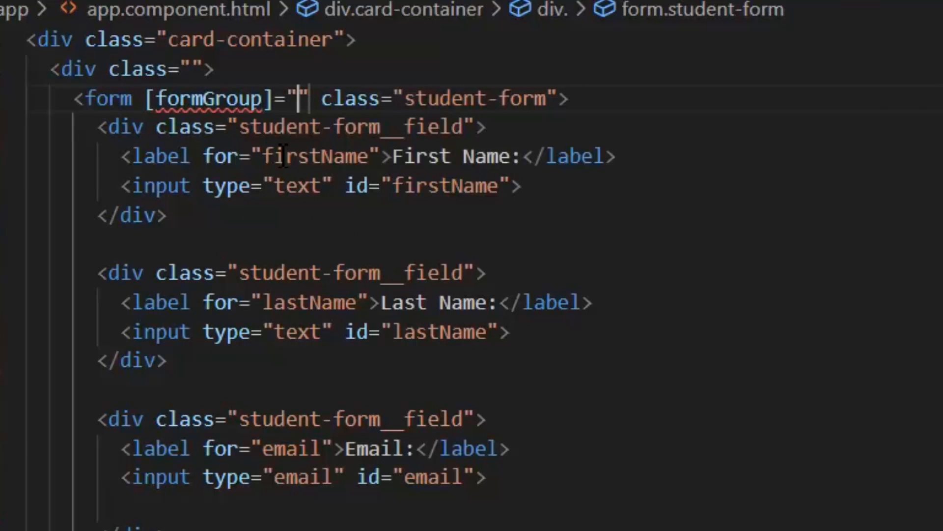
{"action": "type", "text": "student"}
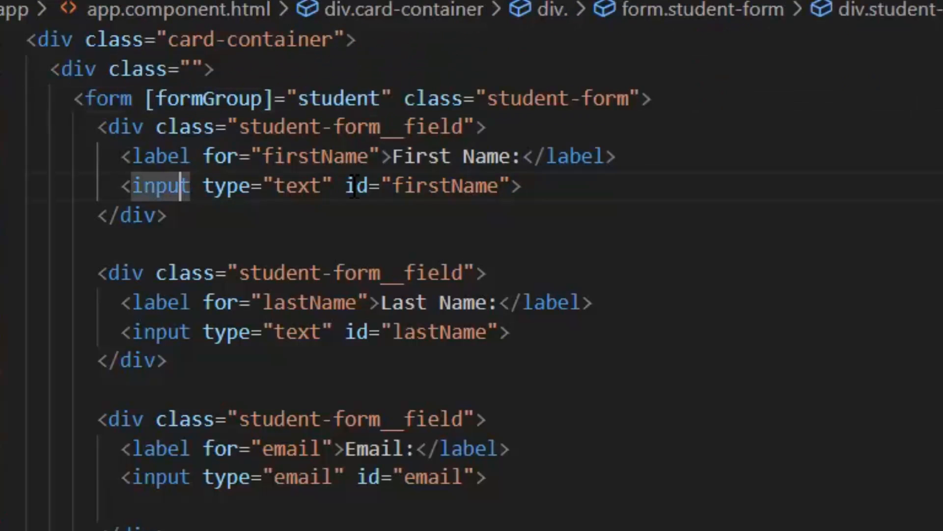
- Add formControlName bindings firstName, lastName, email and contact to the four inputs
{"action": "type", "text": "formControlName"}
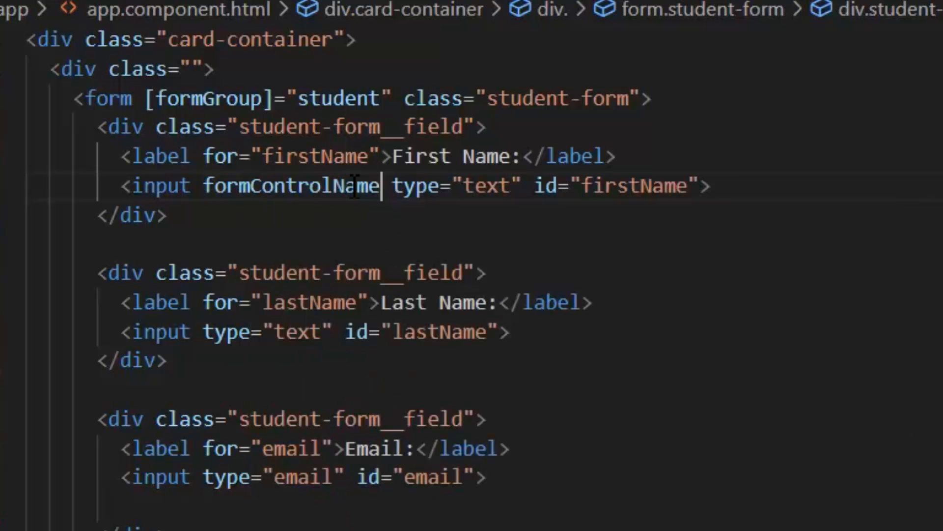
{"action": "type", "text": "=\""}
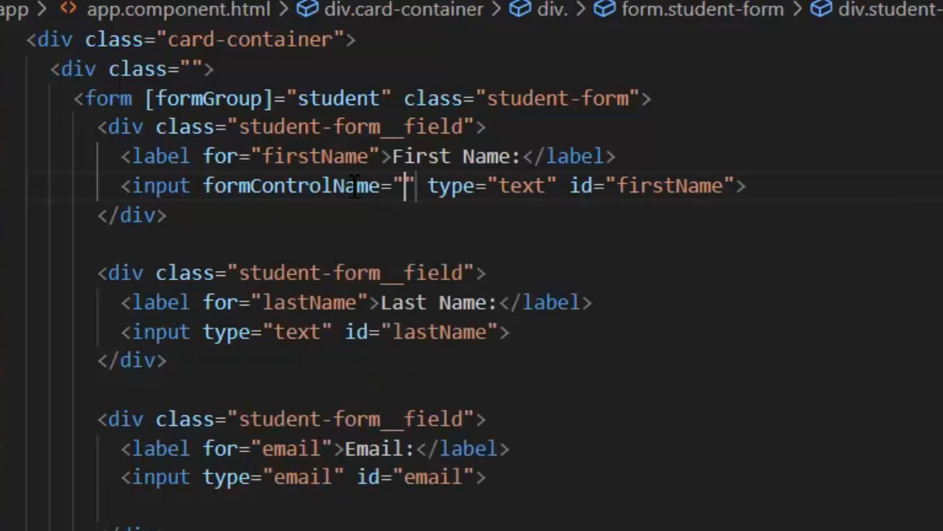
{"action": "double_click", "coordinate": [665, 186]}
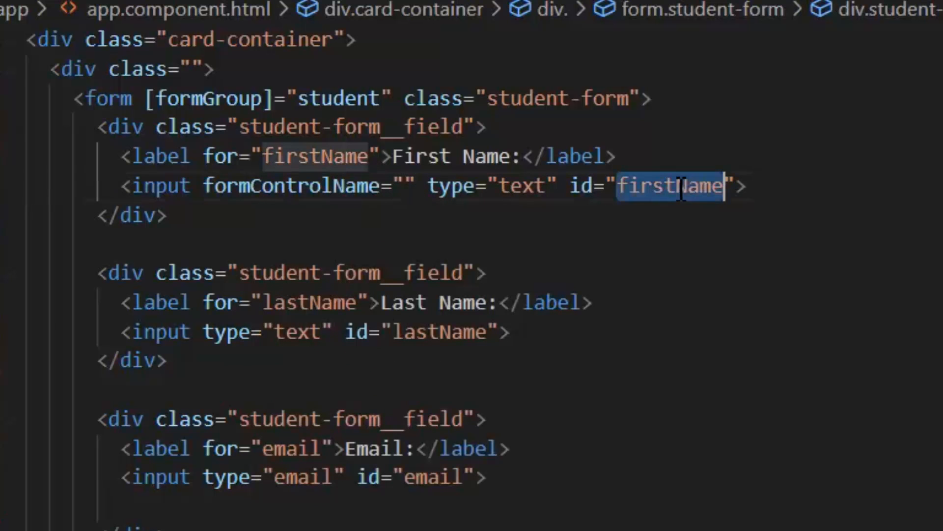
{"action": "type", "text": "firstName"}
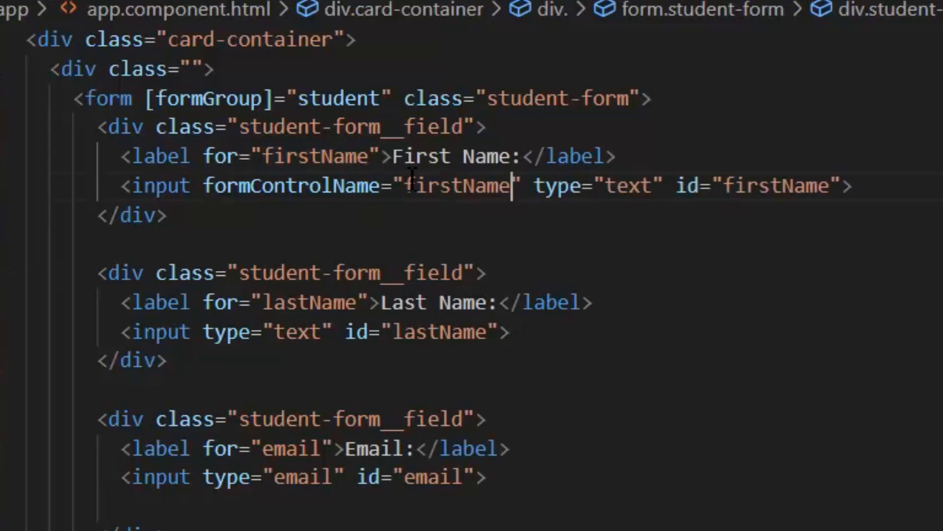
{"action": "type", "text": "formControlName=\""}
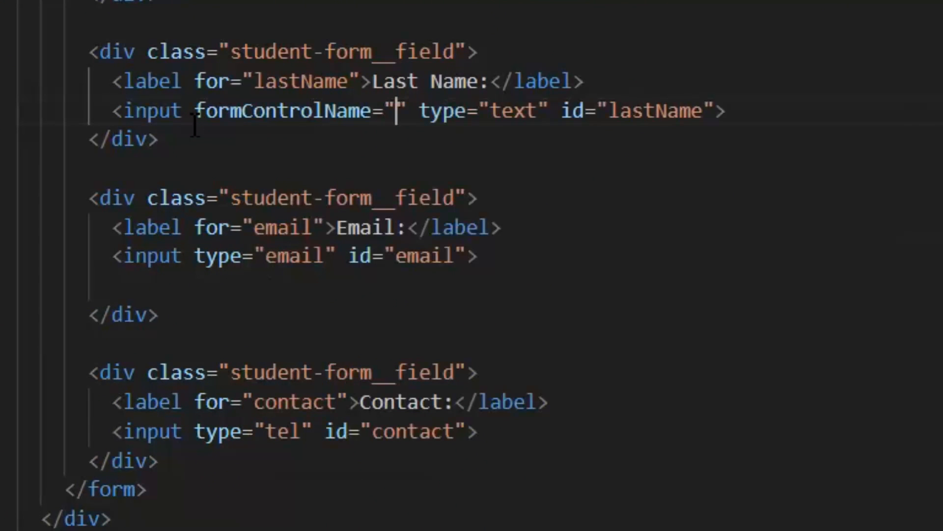
{"action": "type", "text": "lastName"}
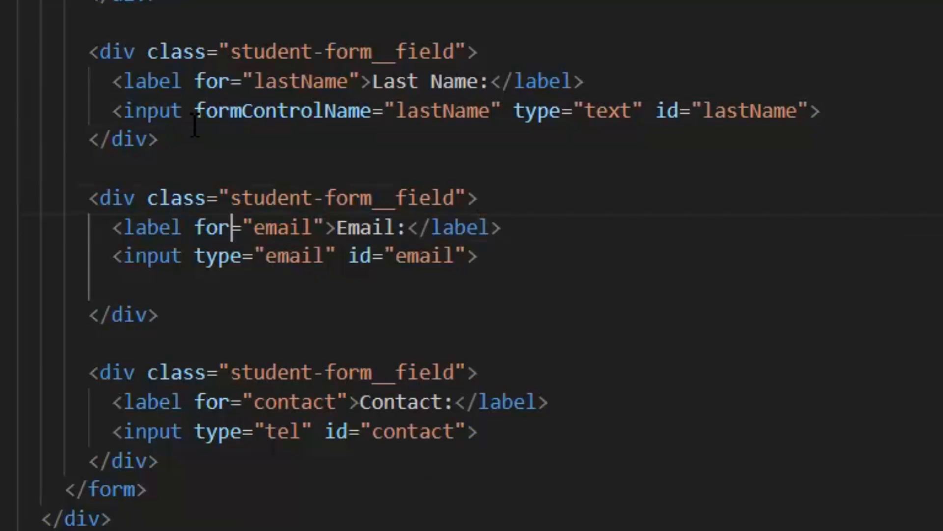
{"action": "type", "text": "formControlName"}
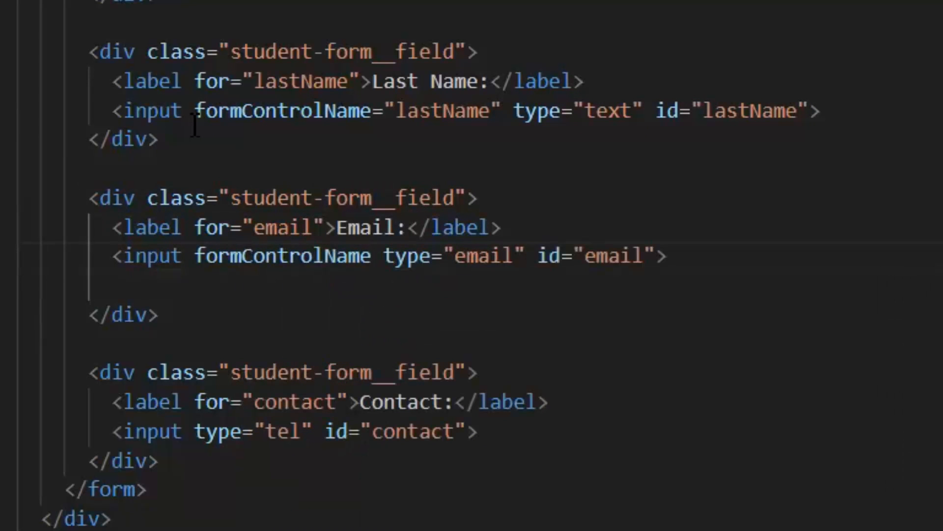
{"action": "type", "text": "=\"email\""}
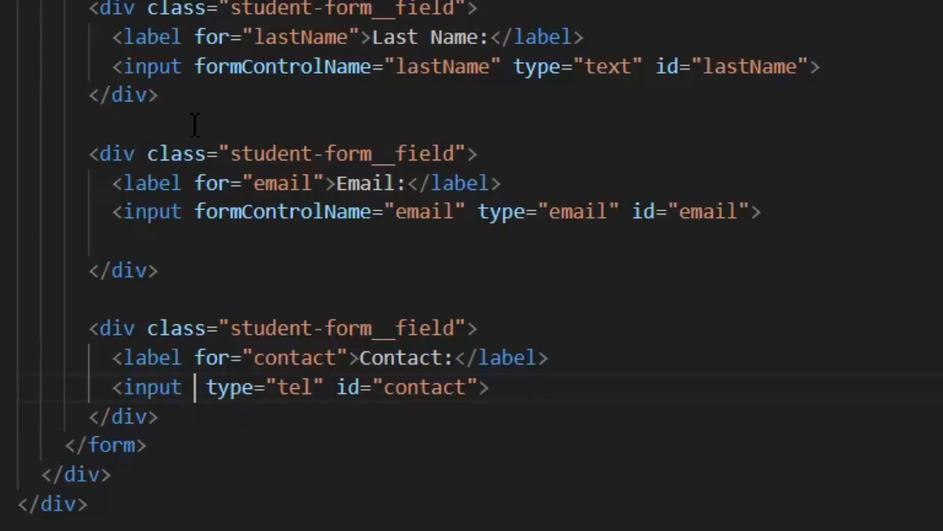
{"action": "type", "text": "formControlName=\"contact"}
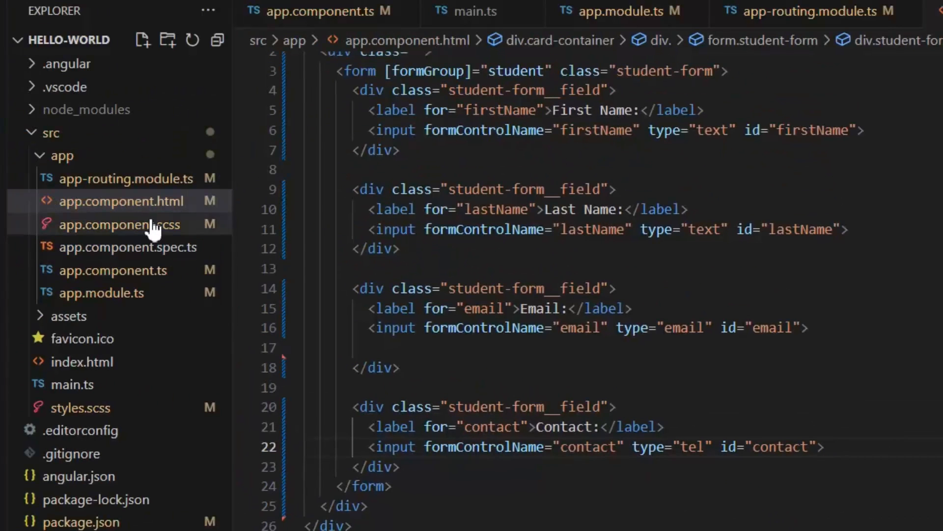
- Switch to app.component.ts briefly and return to the HTML template
{"action": "left_click", "coordinate": [112, 270]}
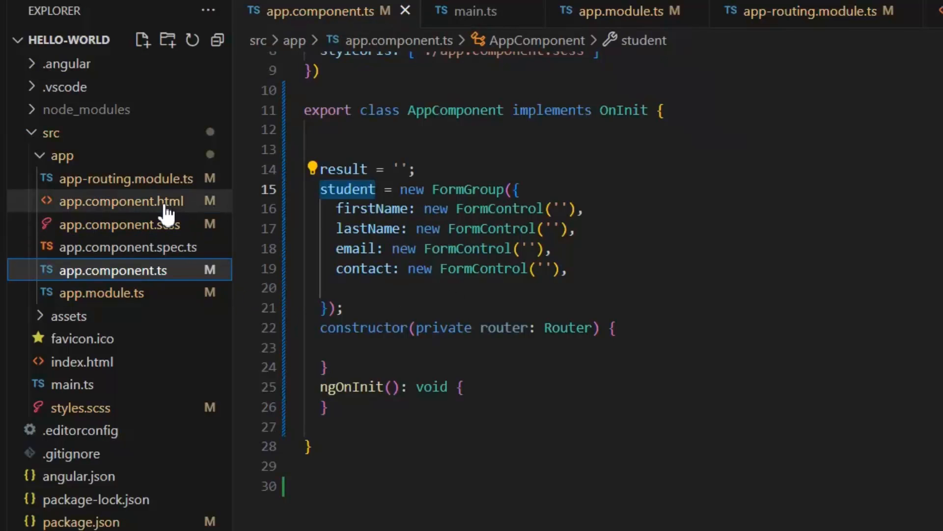
{"action": "left_click", "coordinate": [119, 200]}
{"action": "type", "text": "<pu"}
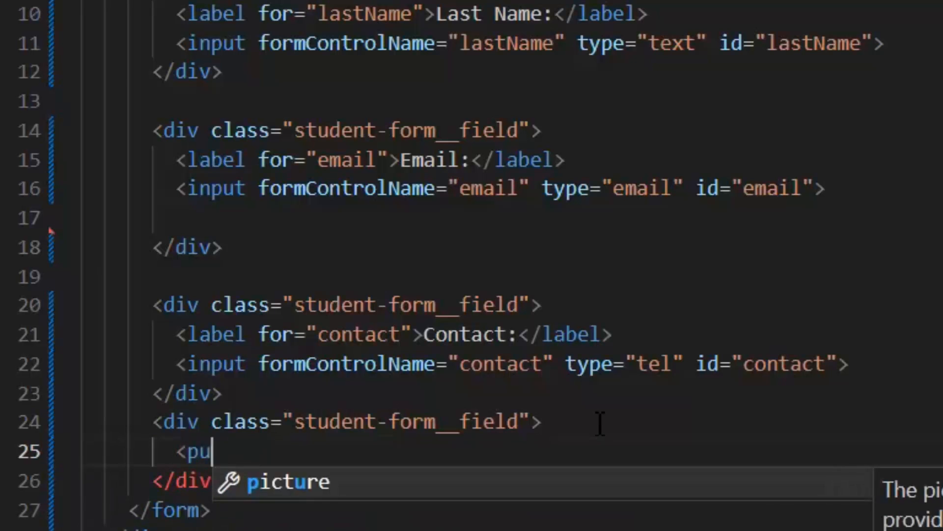
- Add <input type="button" value="Submit"> with a (click) binding in the template
{"action": "type", "text": "input type=\"b"}
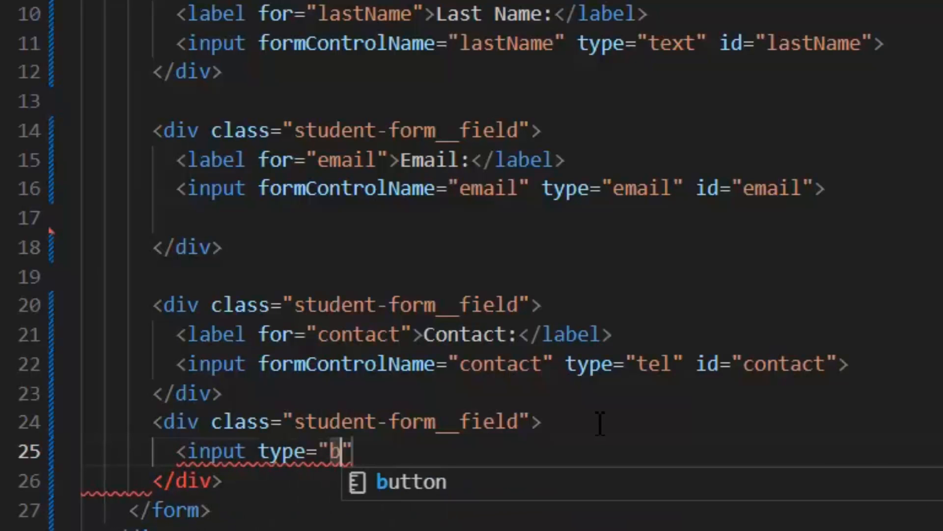
{"action": "type", "text": "utton\" value=\"Submit\">"}
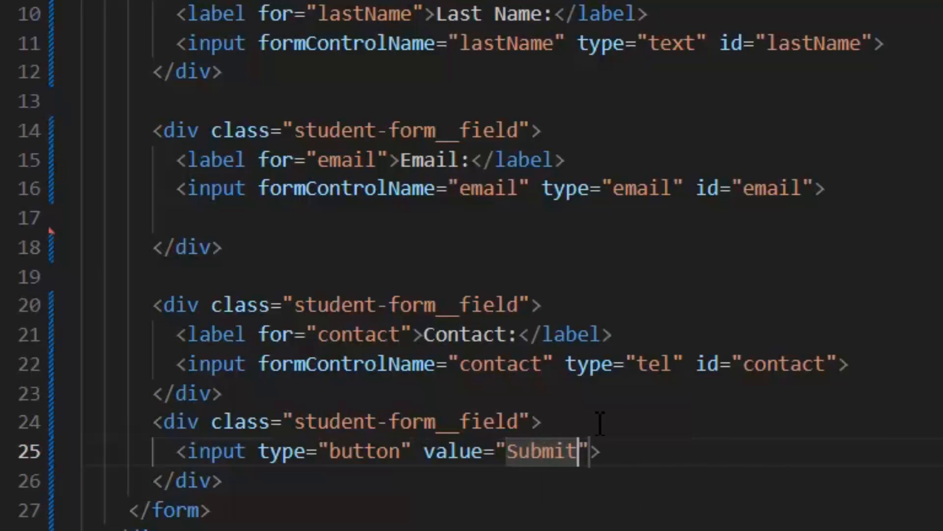
{"action": "type", "text": "(click)=\"print("}
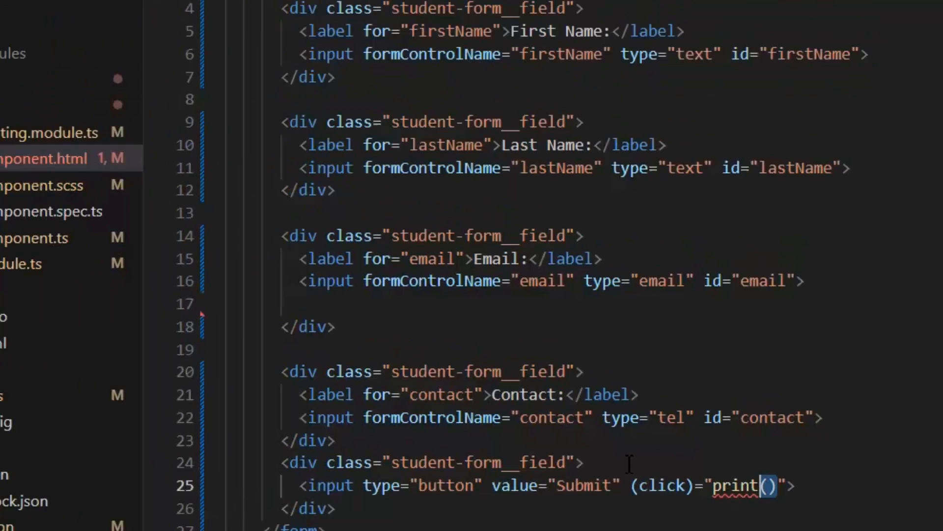
- Write print(){ this.result = JSON.stringify(this.student.value) } in app.component.ts
{"action": "left_click", "coordinate": [95, 285]}
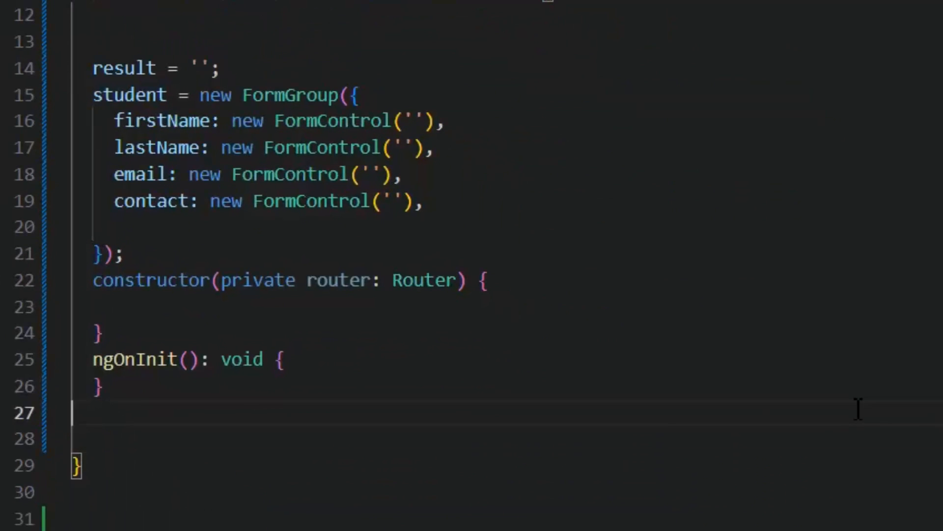
{"action": "type", "text": "print(){"}
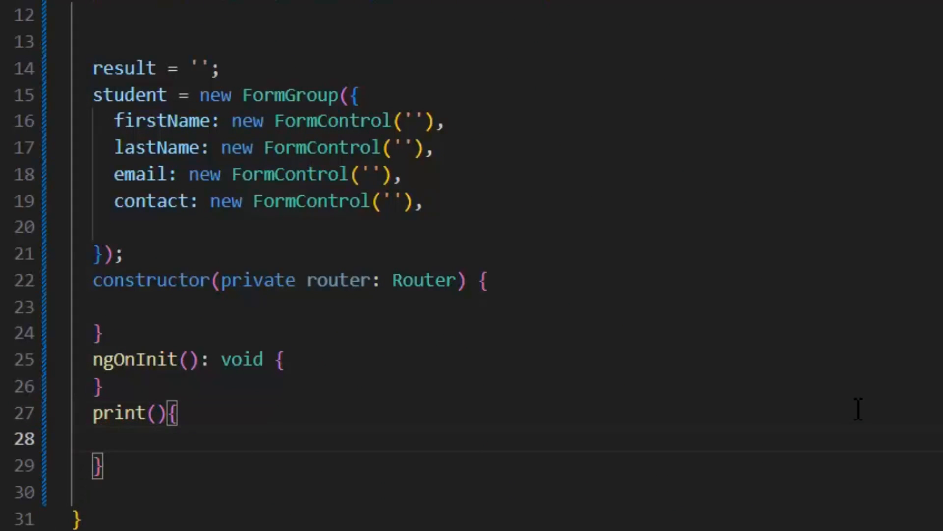
{"action": "type", "text": "this.result="}
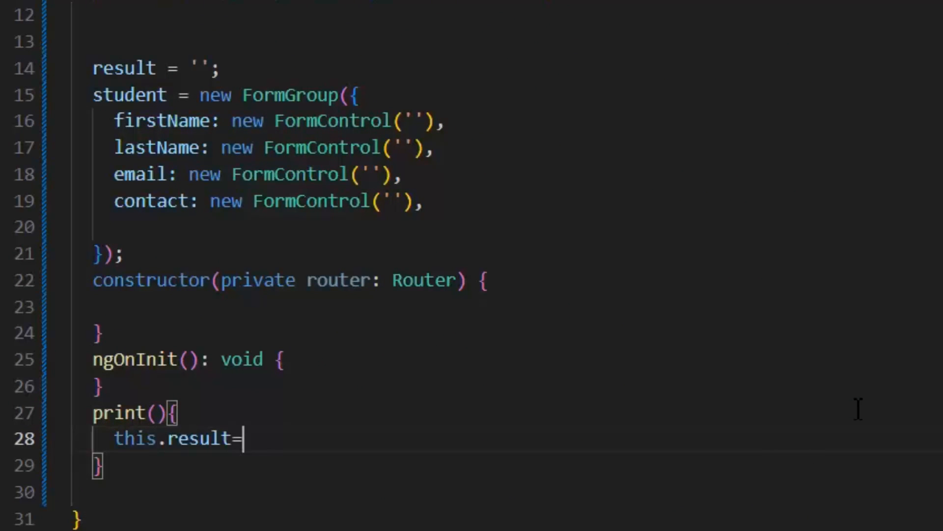
{"action": "type", "text": "Json"}
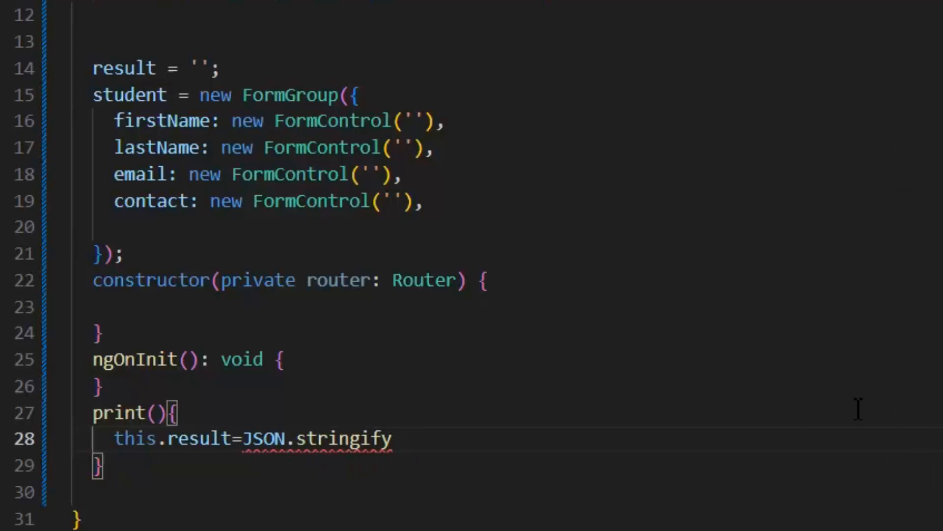
{"action": "type", "text": "(this.student)"}
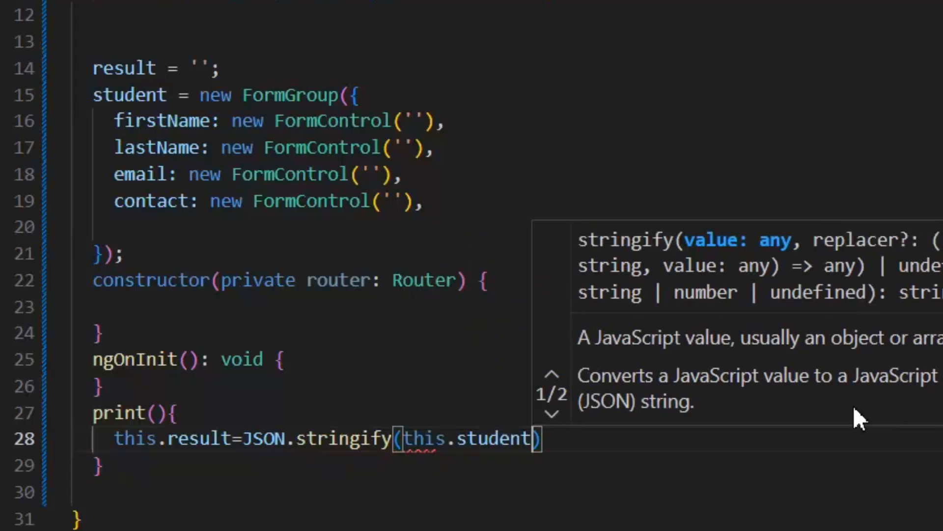
{"action": "type", "text": ".value"}
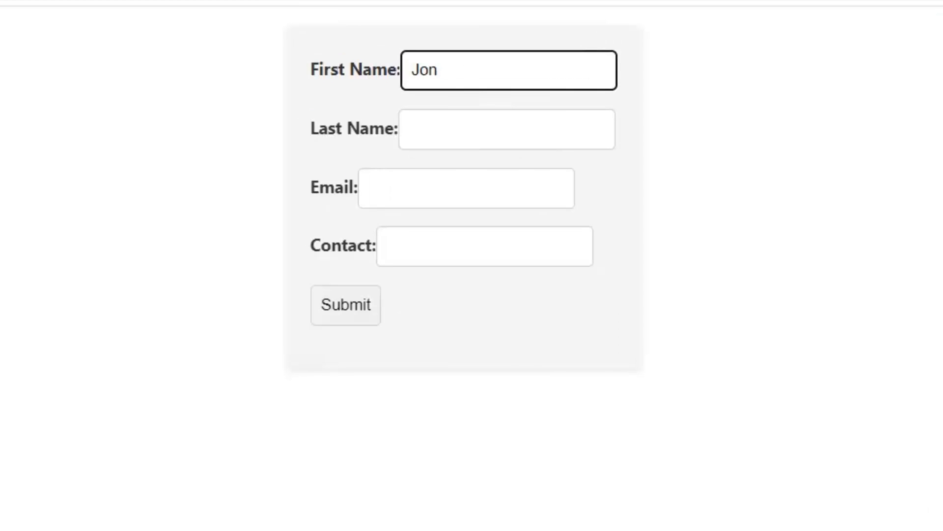
- Enter last name wick, an email and contact 3432, submit, and highlight the JSON output
{"action": "key", "text": "Backspace"}
{"action": "type", "text": "h"}
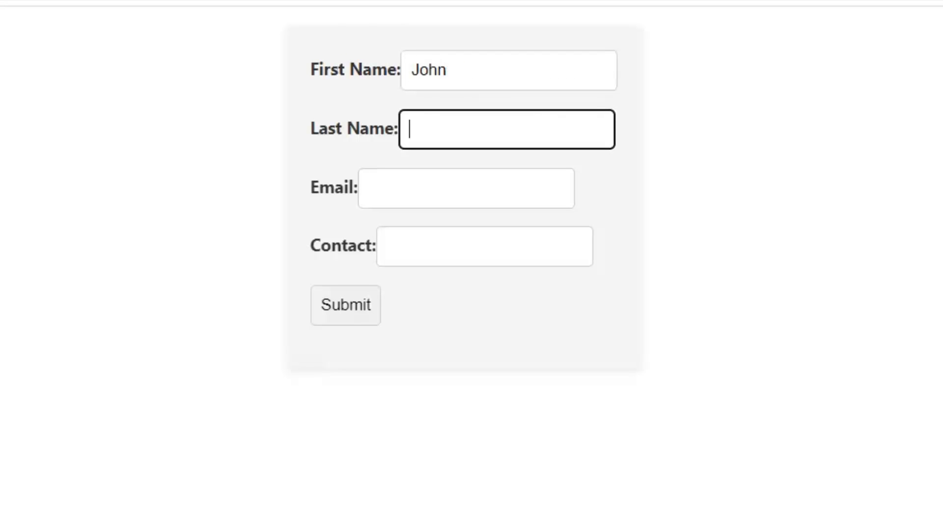
{"action": "type", "text": "wick"}
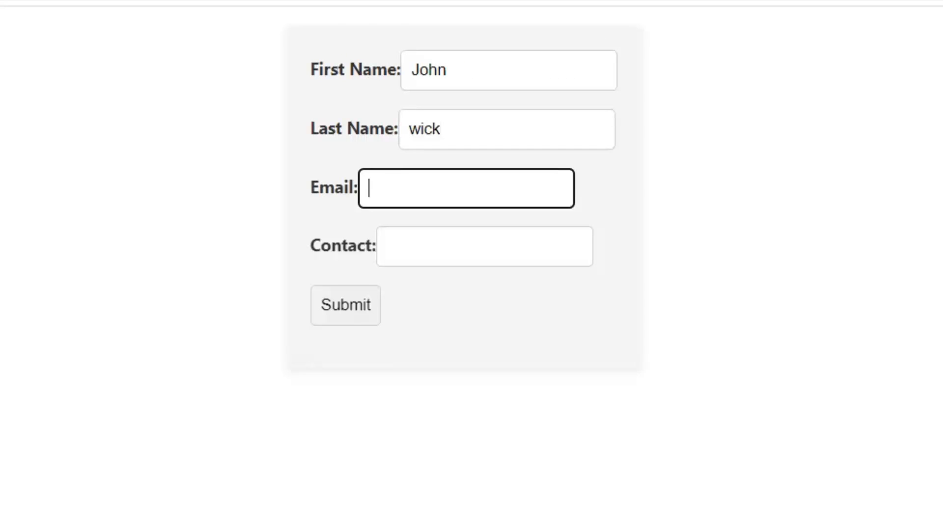
{"action": "type", "text": "ema"}
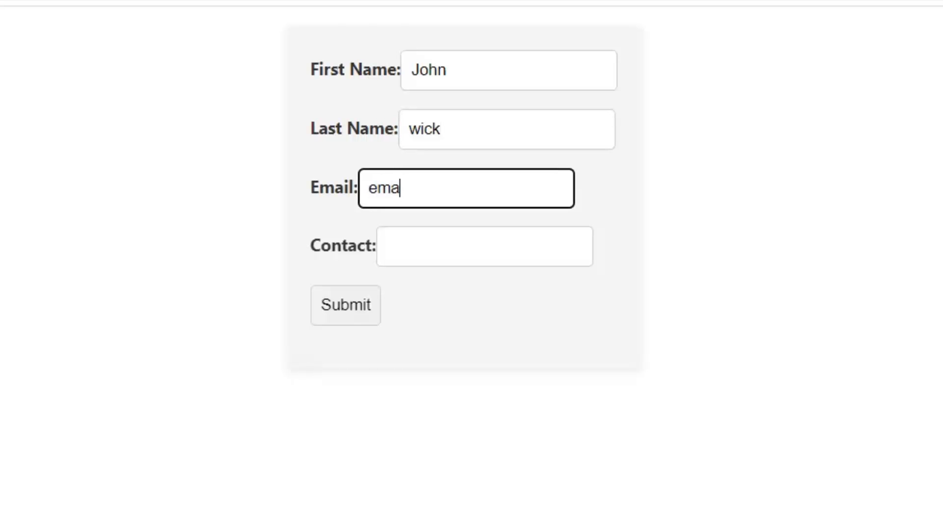
{"action": "type", "text": "3432"}
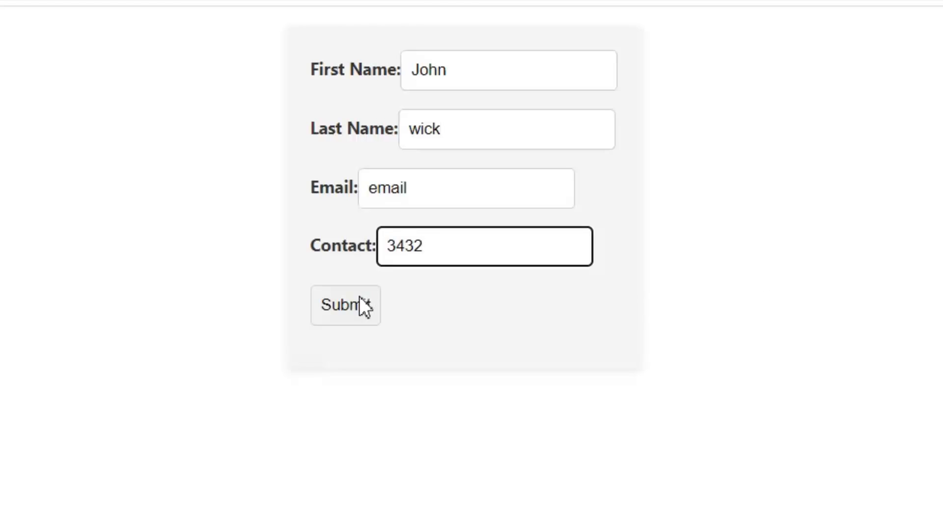
{"action": "left_click", "coordinate": [345, 304]}
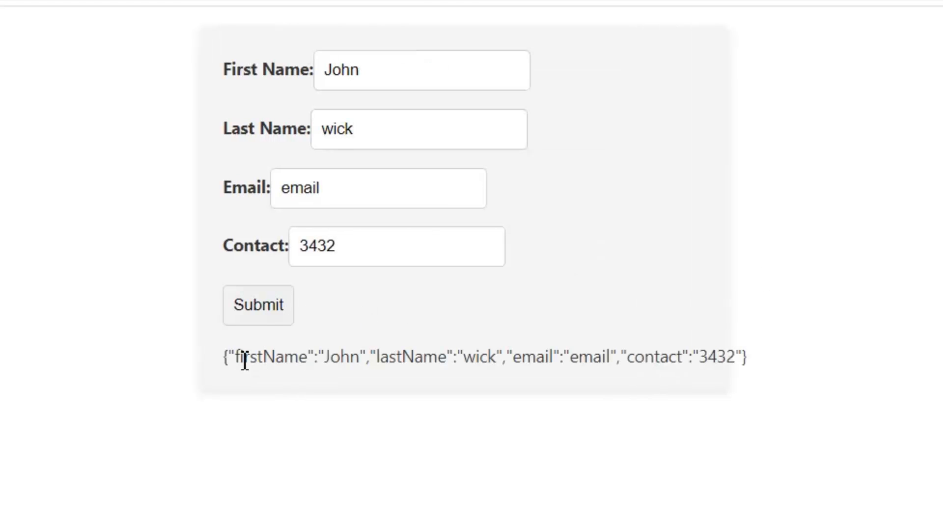
{"action": "left_click_drag", "start_coordinate": [241, 356], "coordinate": [626, 356]}
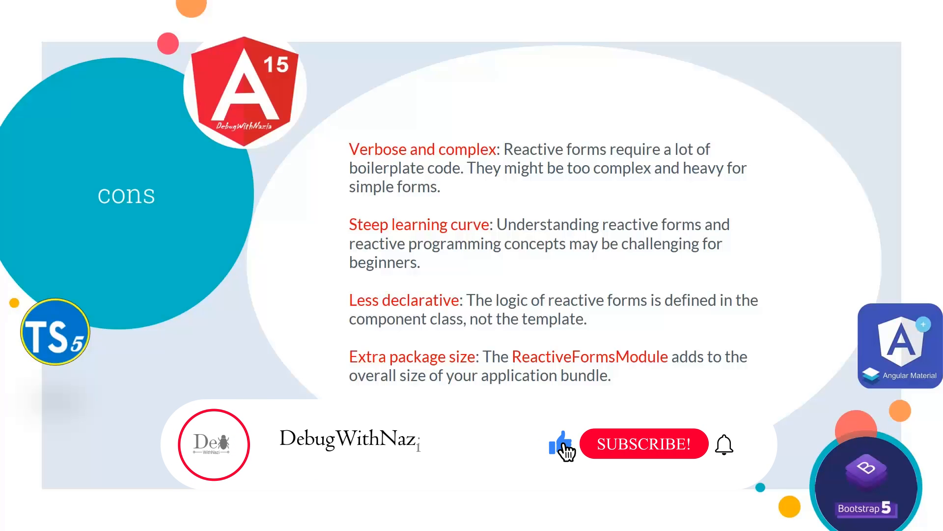
{"action": "left_click", "coordinate": [644, 443]}
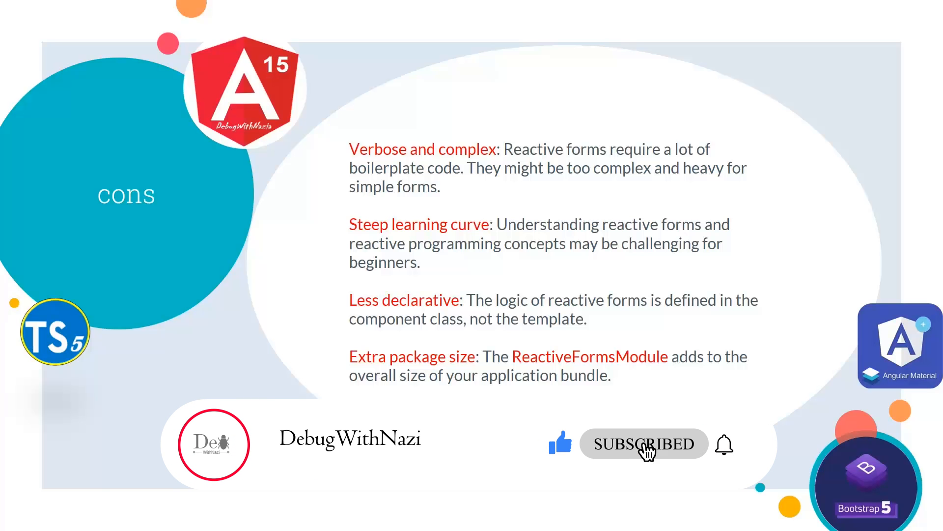
{"action": "mouse_move", "coordinate": [724, 481]}
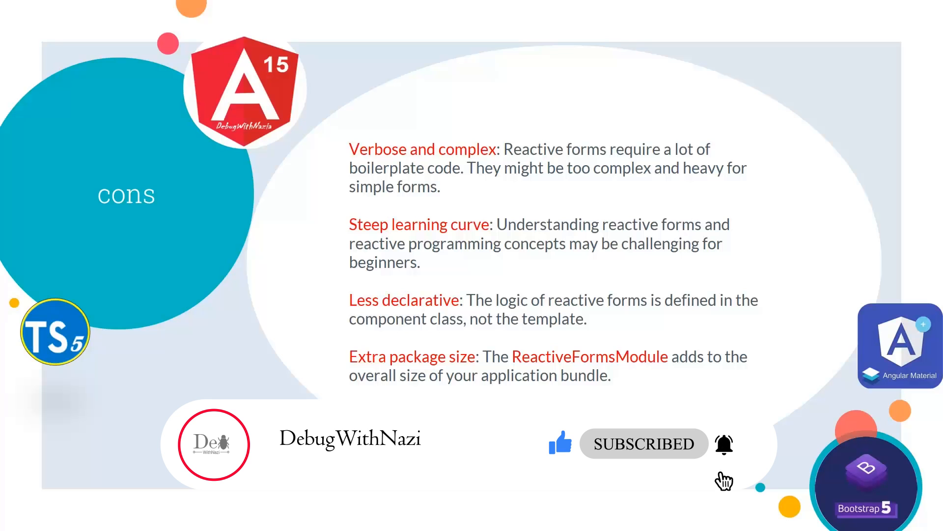